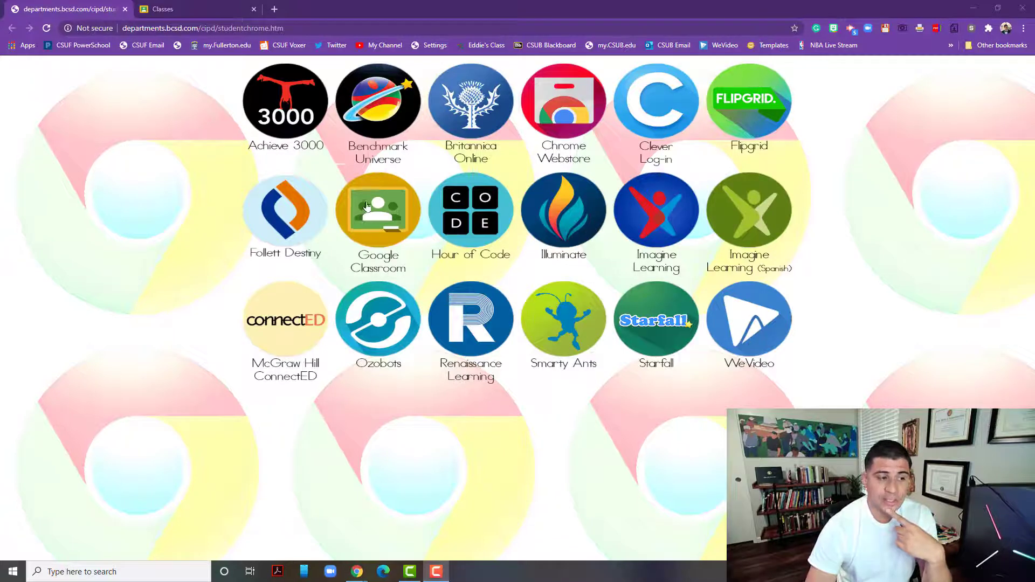
pyautogui.moveTo(378, 212)
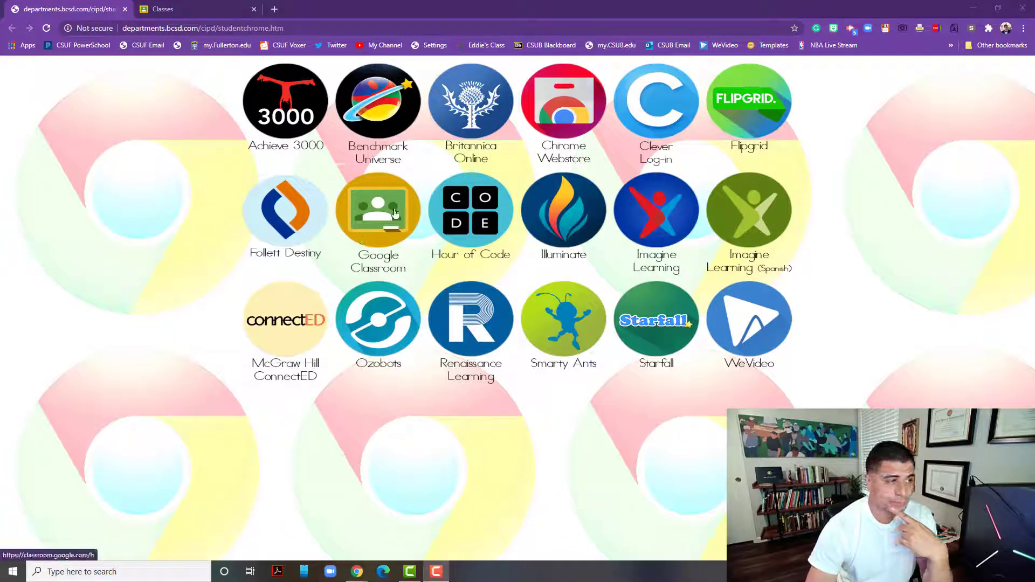
# - Launch Google Classroom from the district student portal's Classroom icon
pyautogui.click(377, 209)
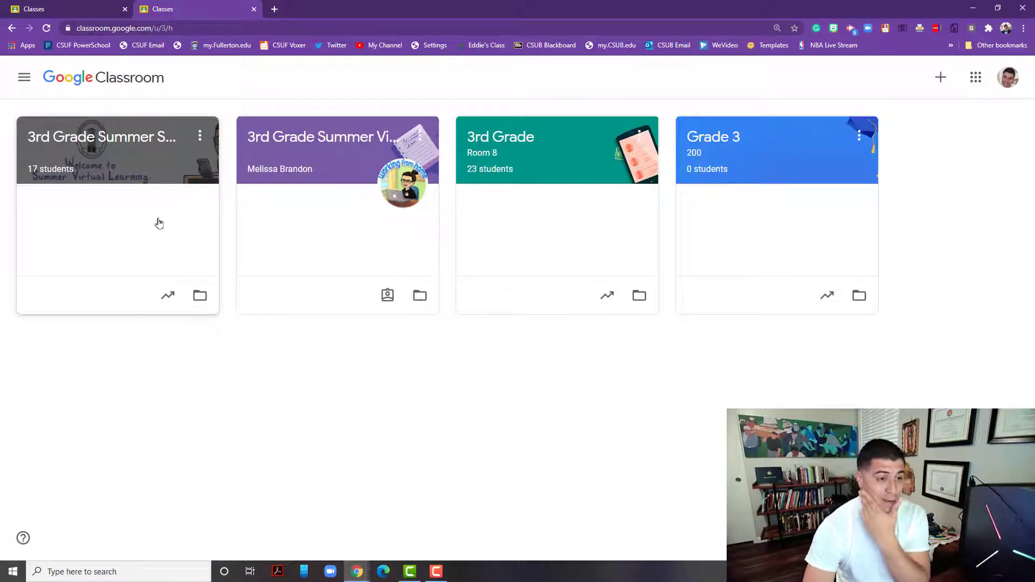
pyautogui.moveTo(431, 193)
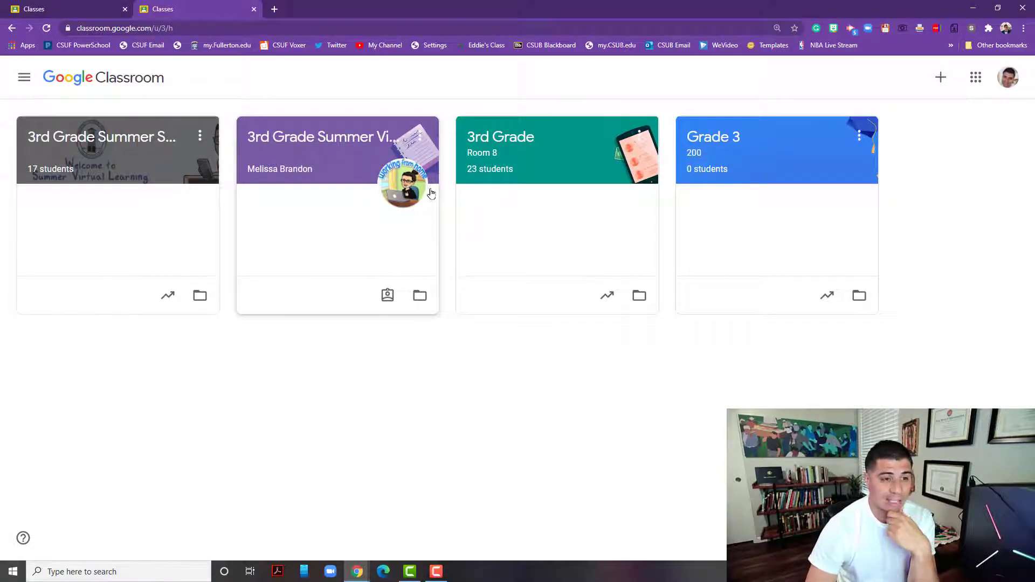
pyautogui.moveTo(124, 177)
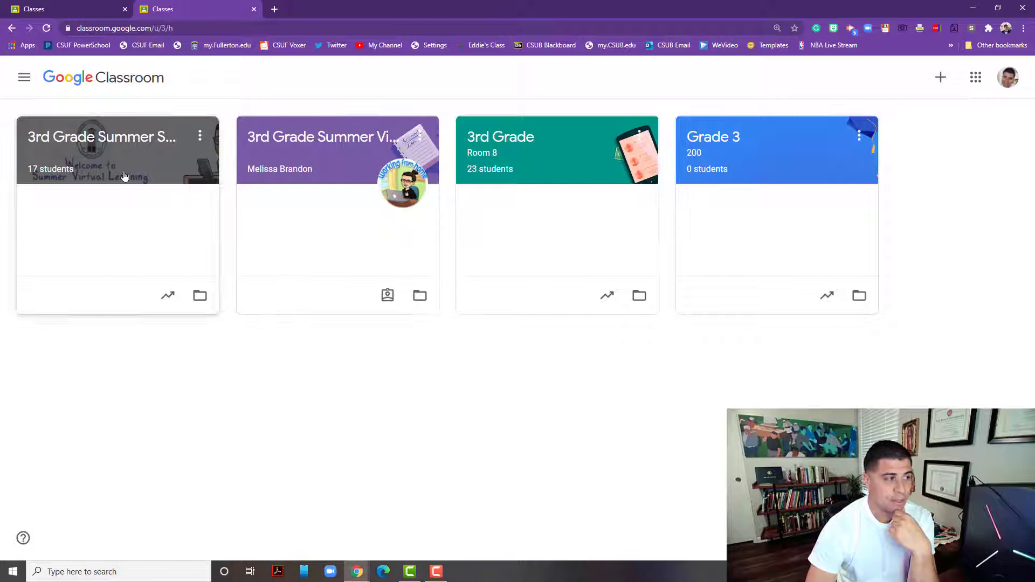
pyautogui.moveTo(101, 137)
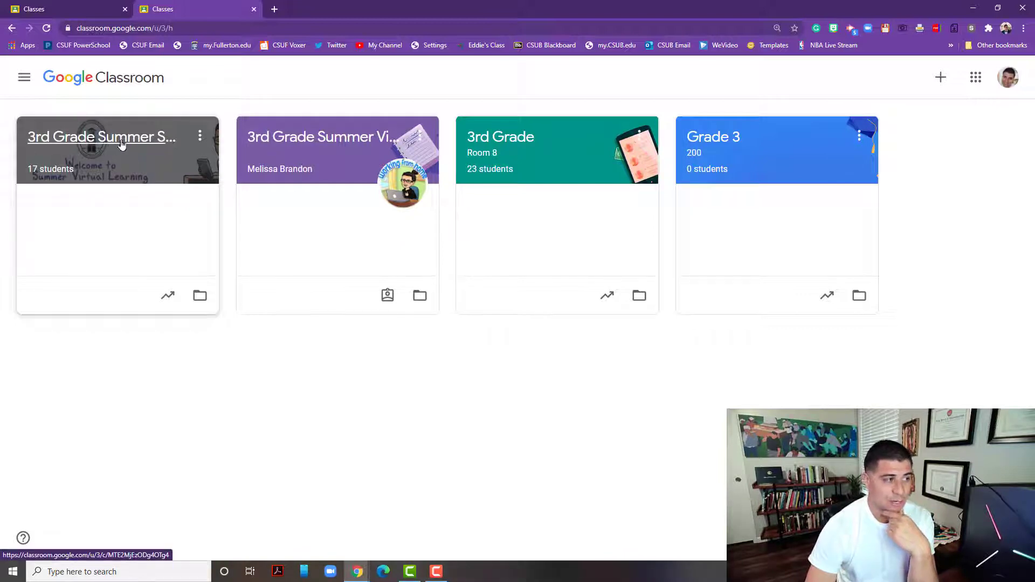
pyautogui.moveTo(140, 157)
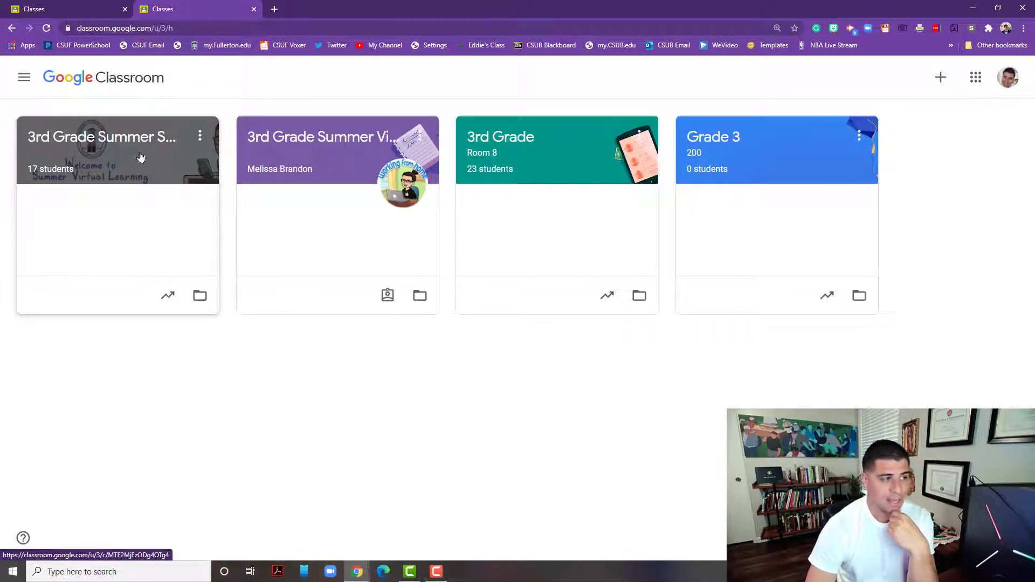
pyautogui.moveTo(101, 137)
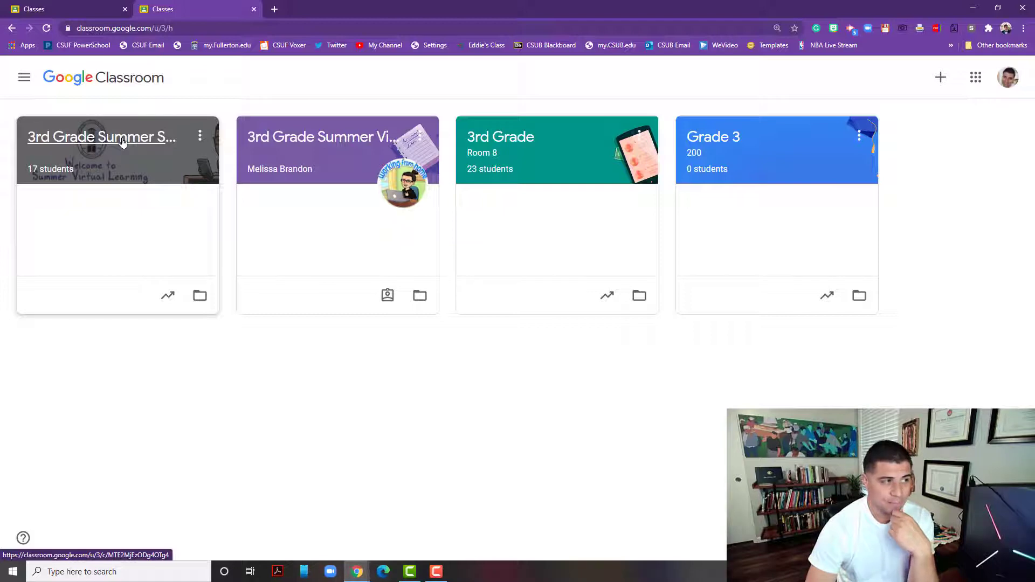
# - Open the 3rd Grade Summer School with Mr. Gonzalez class stream
pyautogui.click(101, 136)
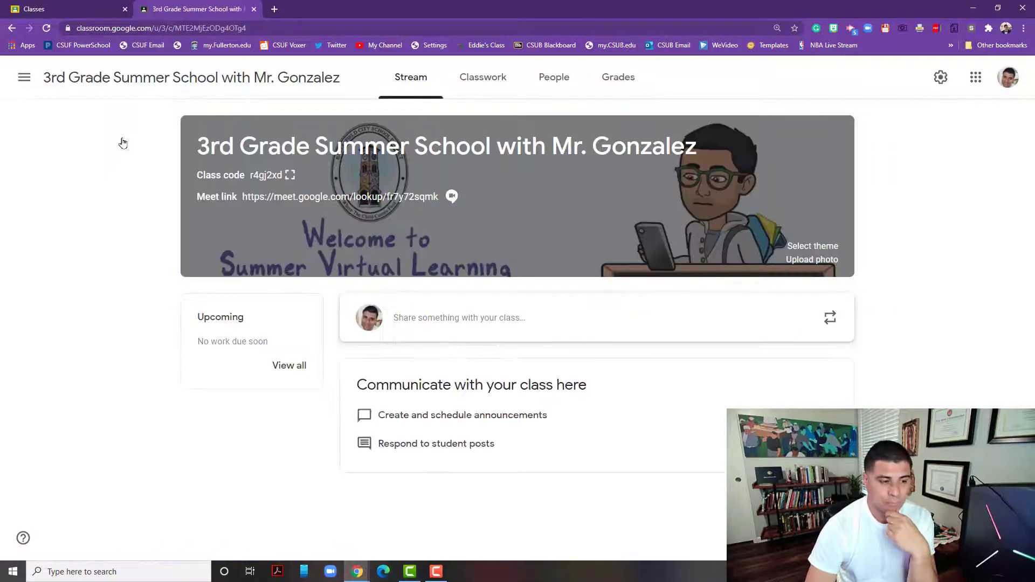
pyautogui.moveTo(704, 432)
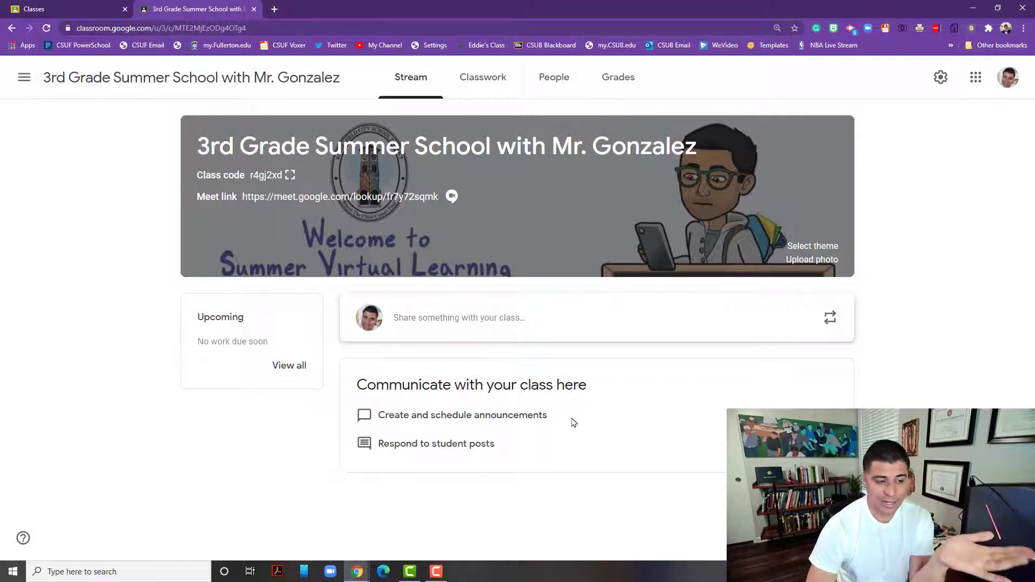
pyautogui.moveTo(606, 399)
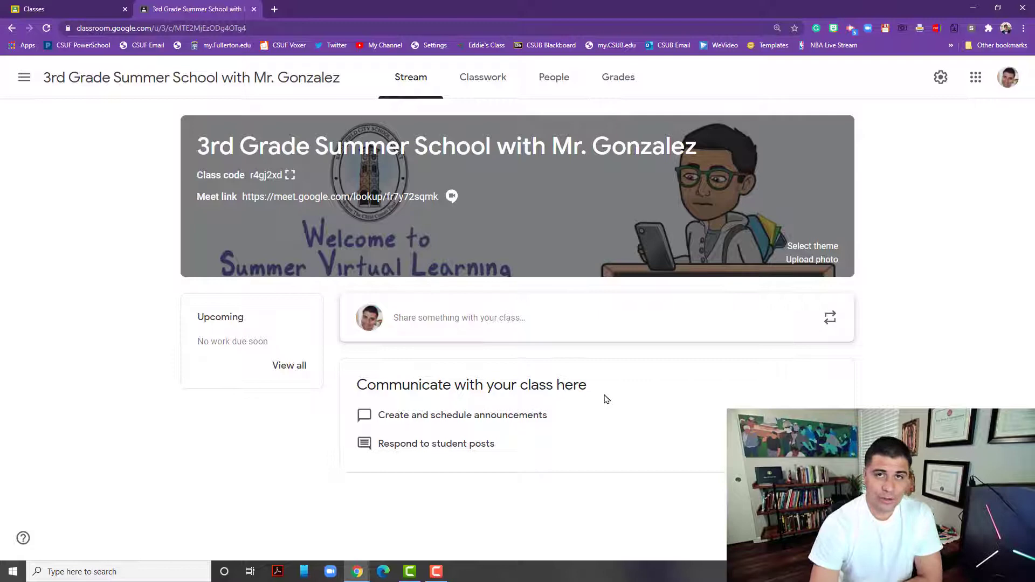
pyautogui.moveTo(400, 236)
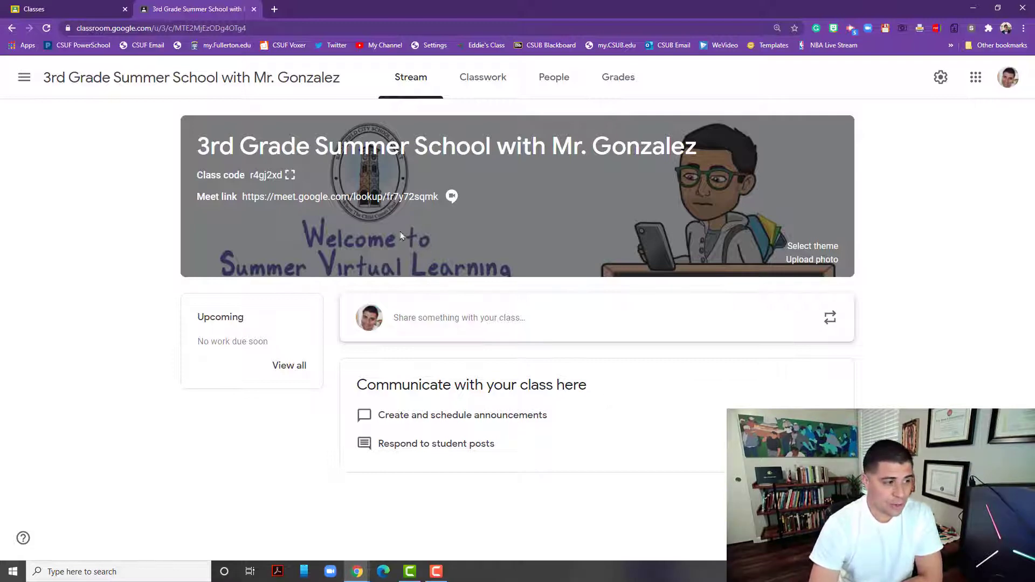
pyautogui.moveTo(333, 210)
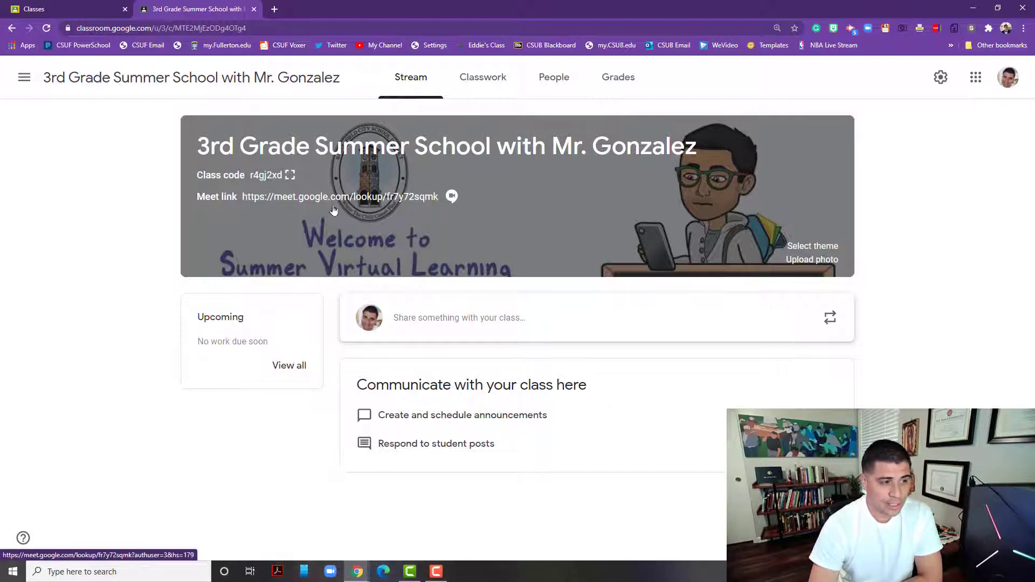
# - Follow the class Meet link to the pre-join screen, then close the Meet tab without joining
pyautogui.click(339, 196)
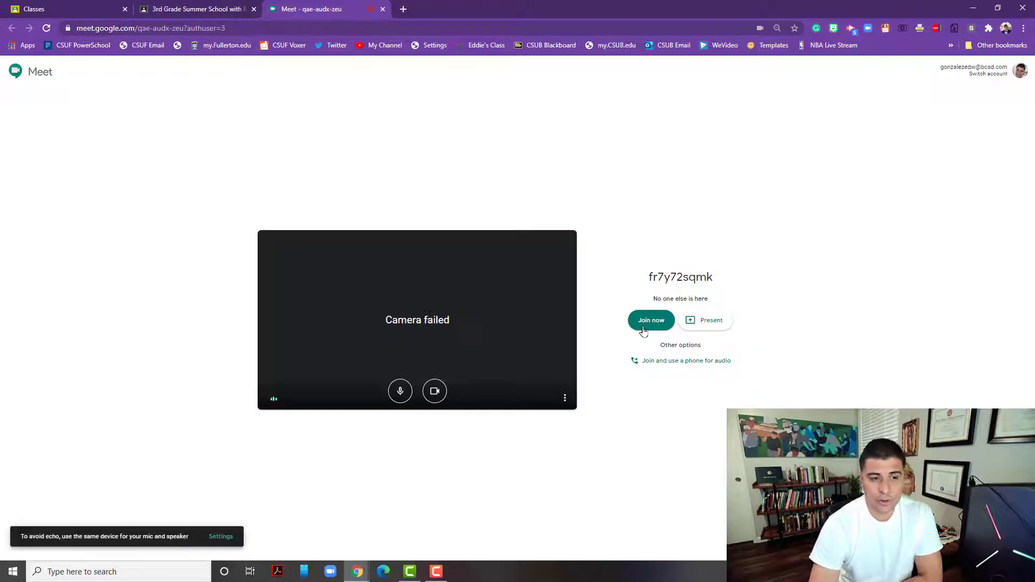
pyautogui.click(434, 391)
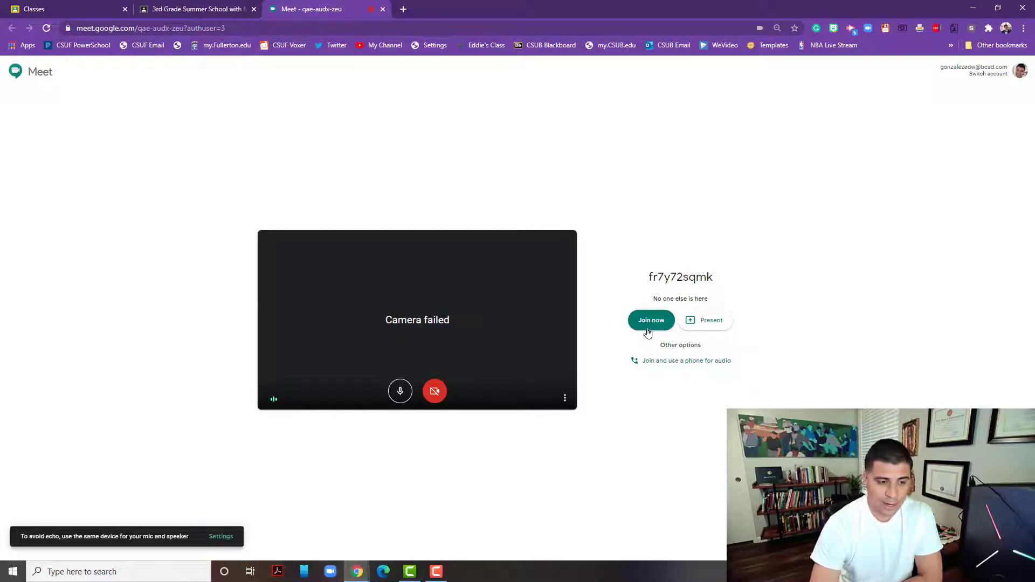
pyautogui.moveTo(651, 320)
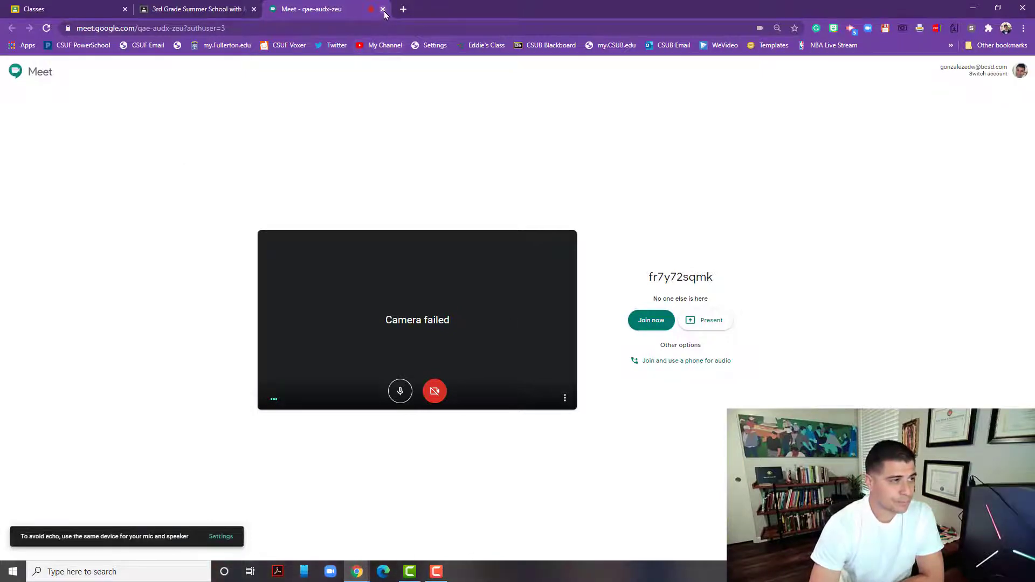
pyautogui.click(383, 9)
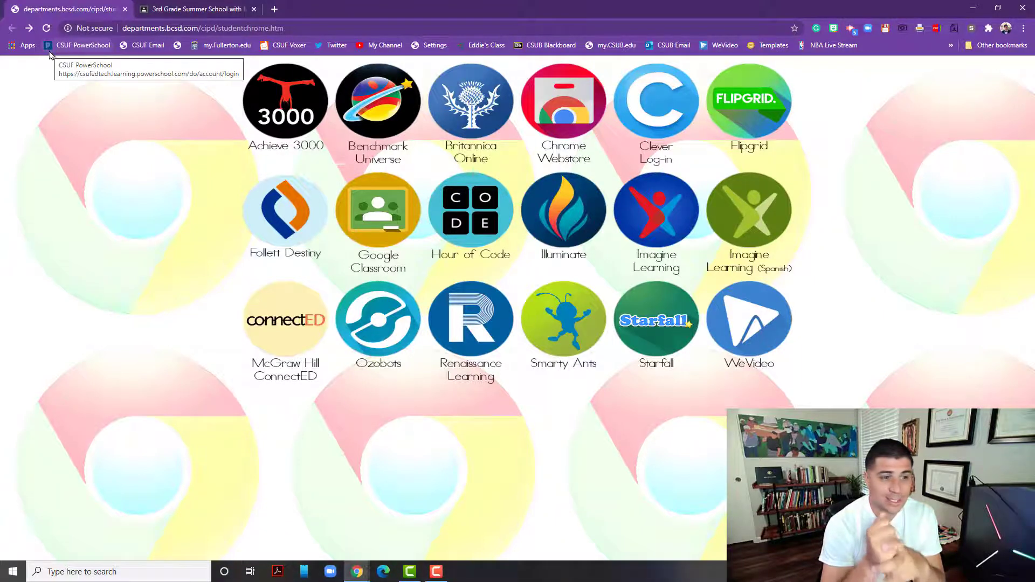
pyautogui.moveTo(52, 55)
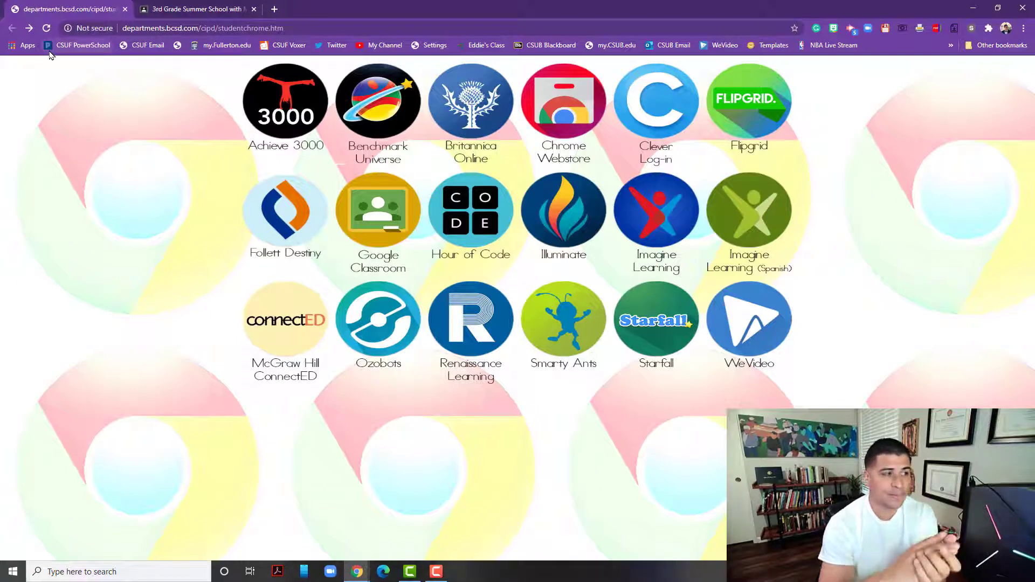
pyautogui.moveTo(211, 170)
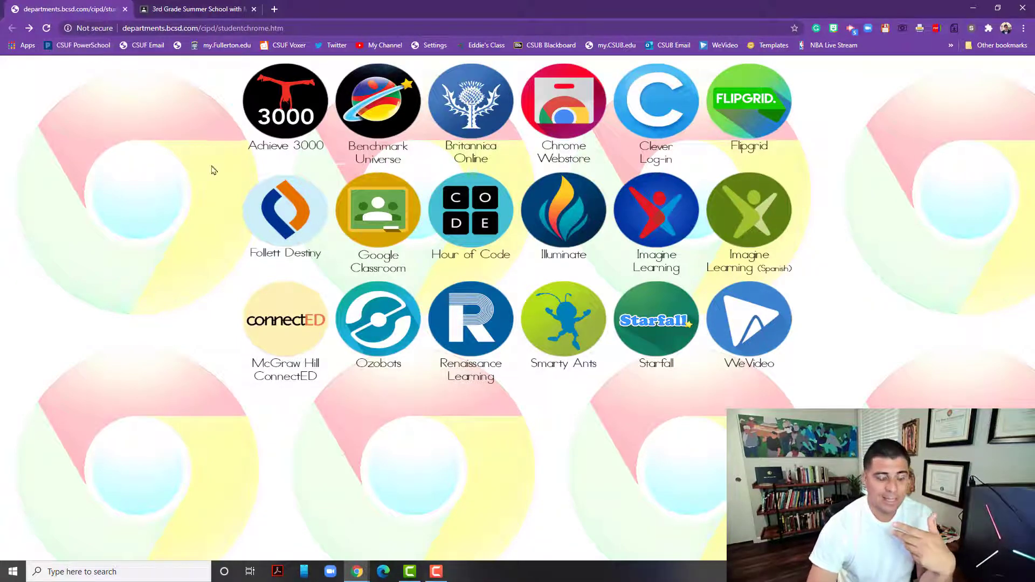
pyautogui.moveTo(277, 239)
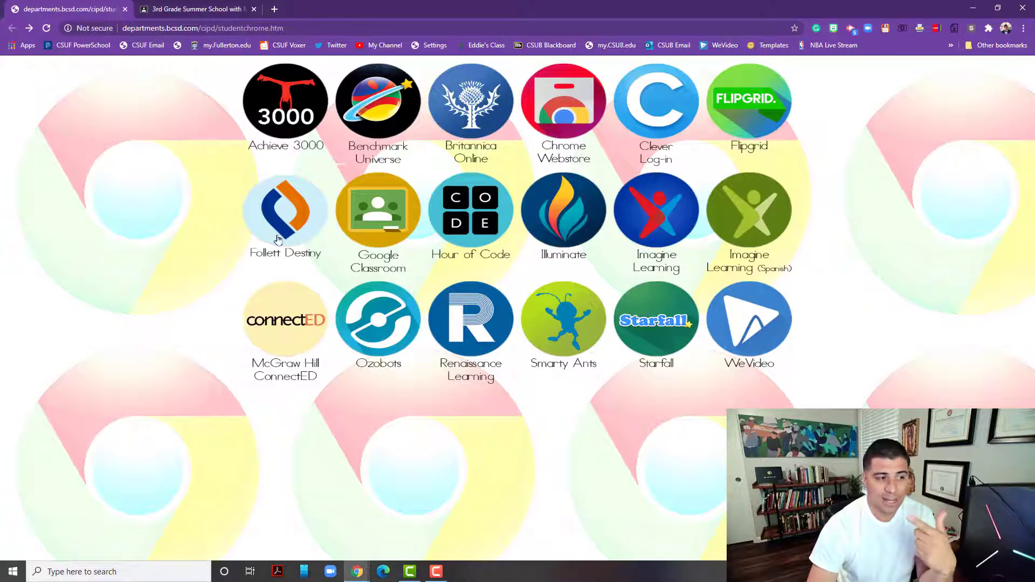
pyautogui.moveTo(377, 212)
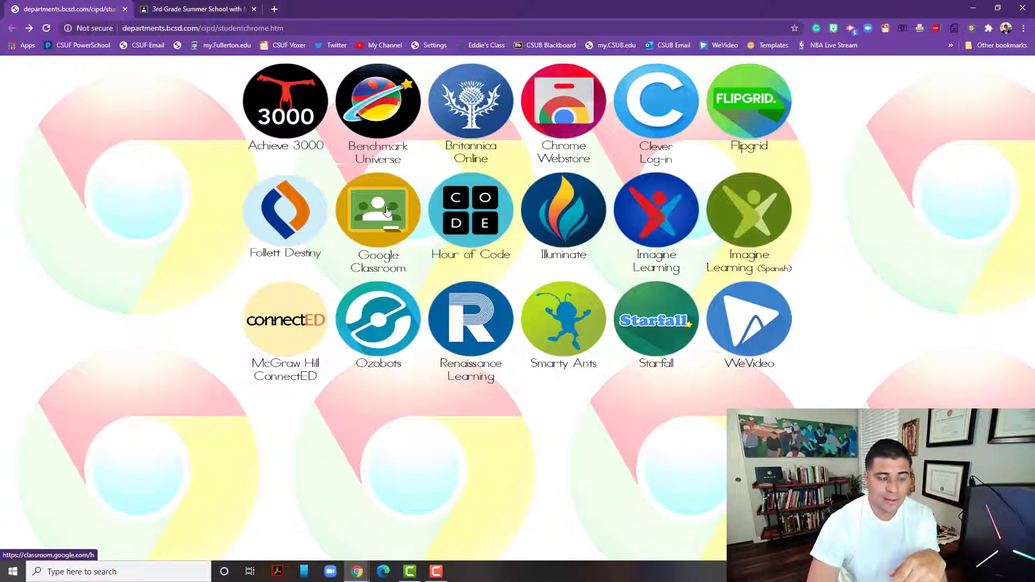
# - Reopen Google Classroom from the portal and go back to the four-class home page
pyautogui.click(378, 210)
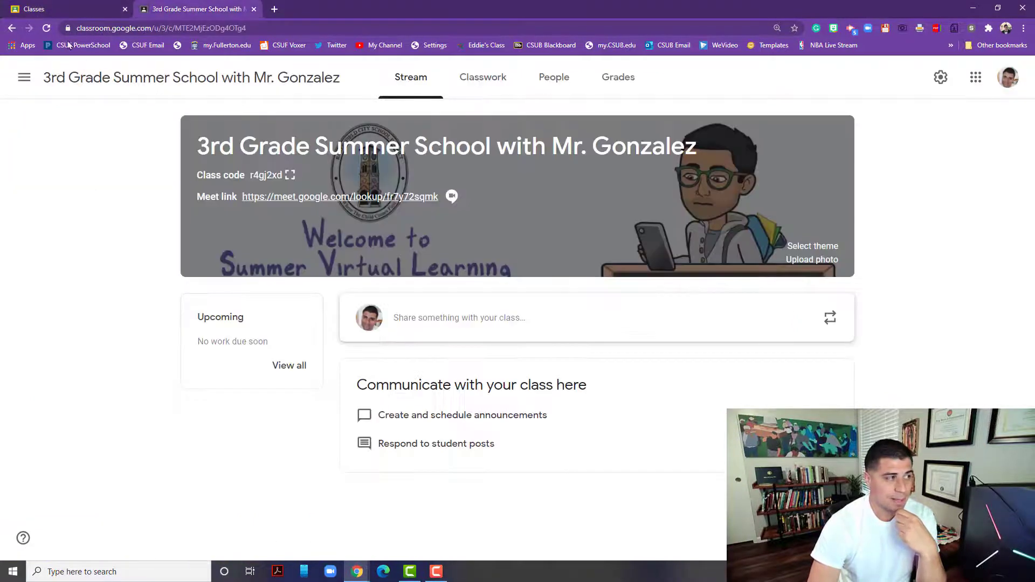
pyautogui.click(23, 77)
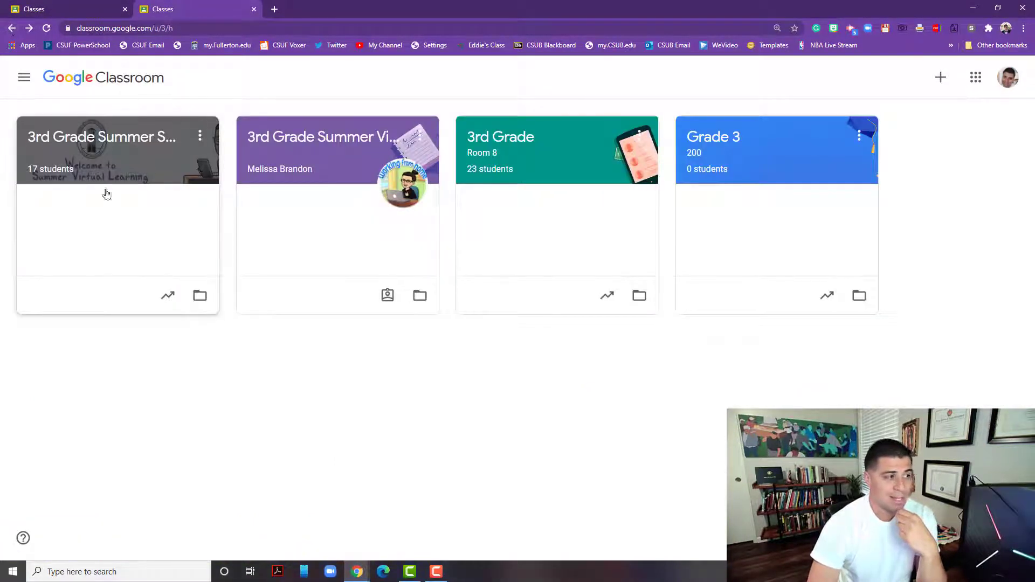
pyautogui.moveTo(355, 123)
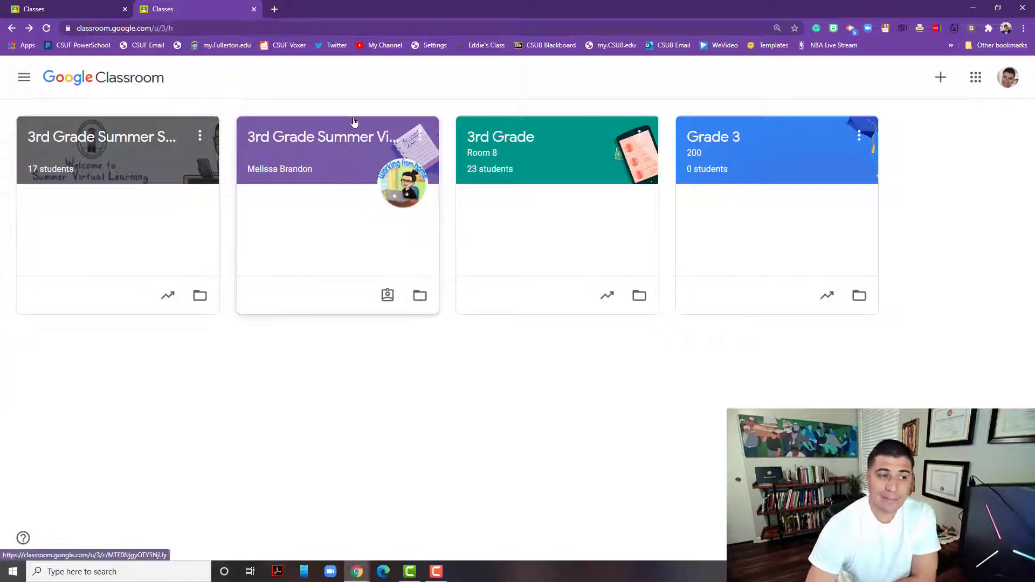
pyautogui.moveTo(434, 232)
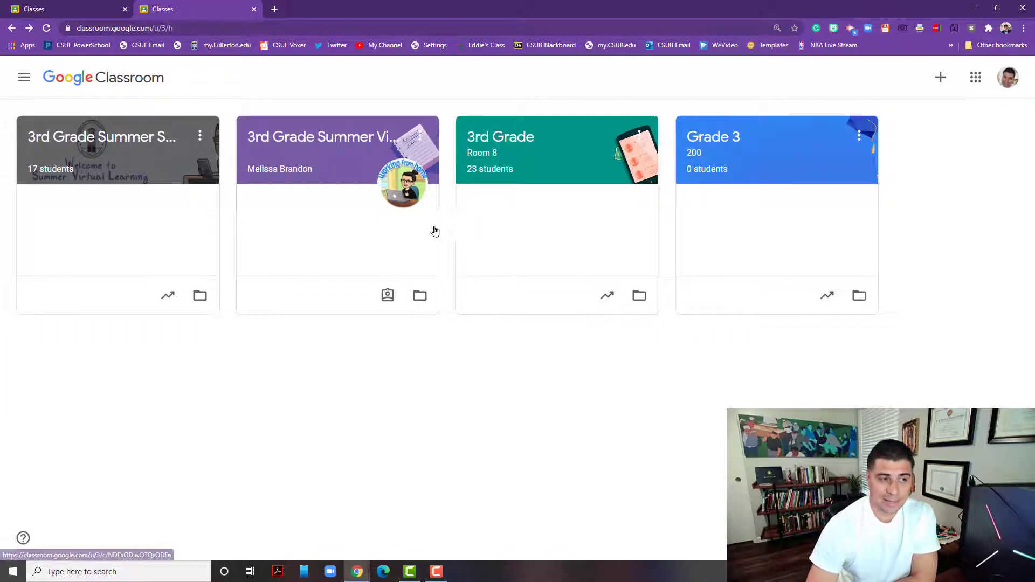
pyautogui.moveTo(389, 217)
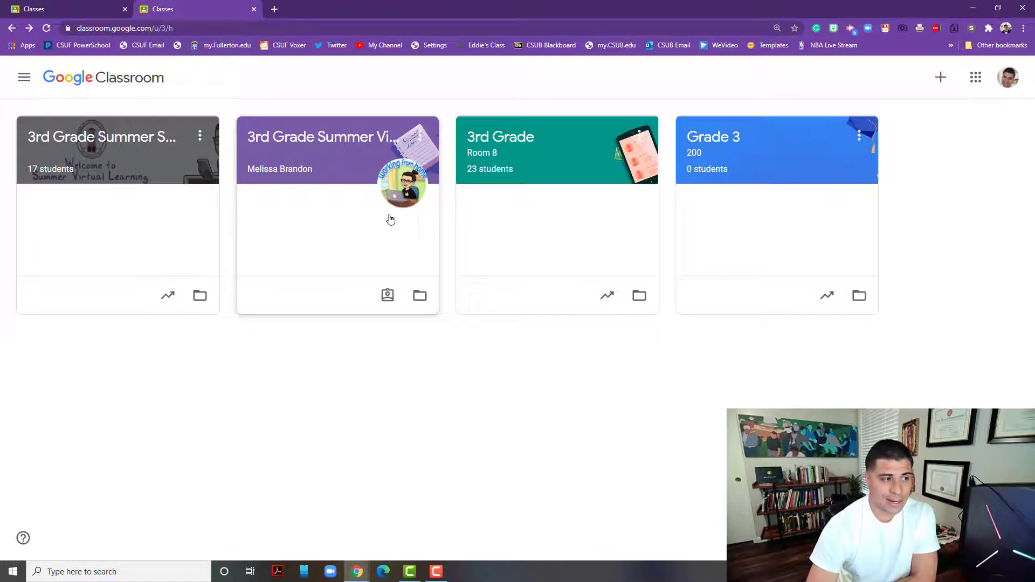
pyautogui.moveTo(350, 192)
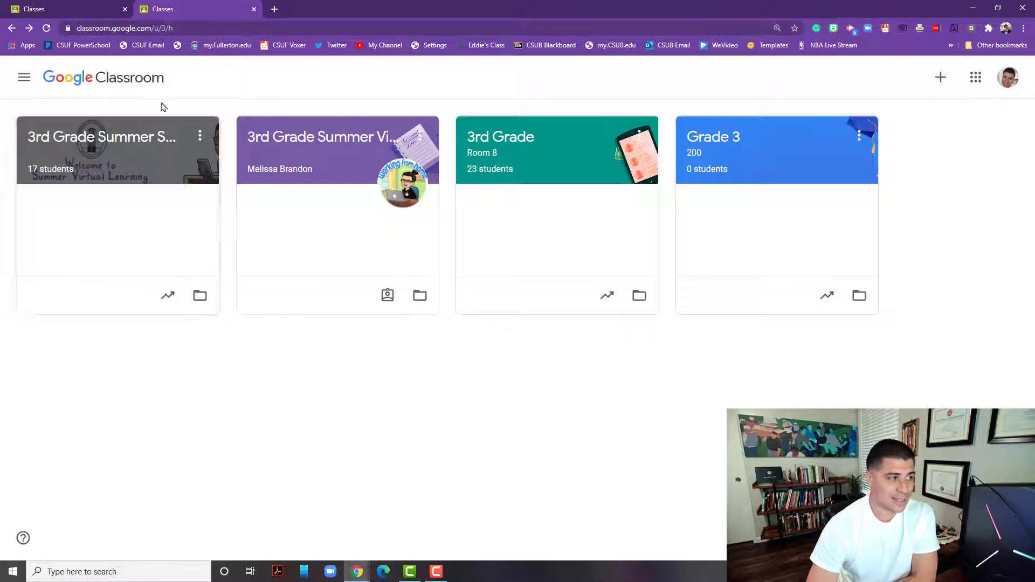
pyautogui.moveTo(149, 210)
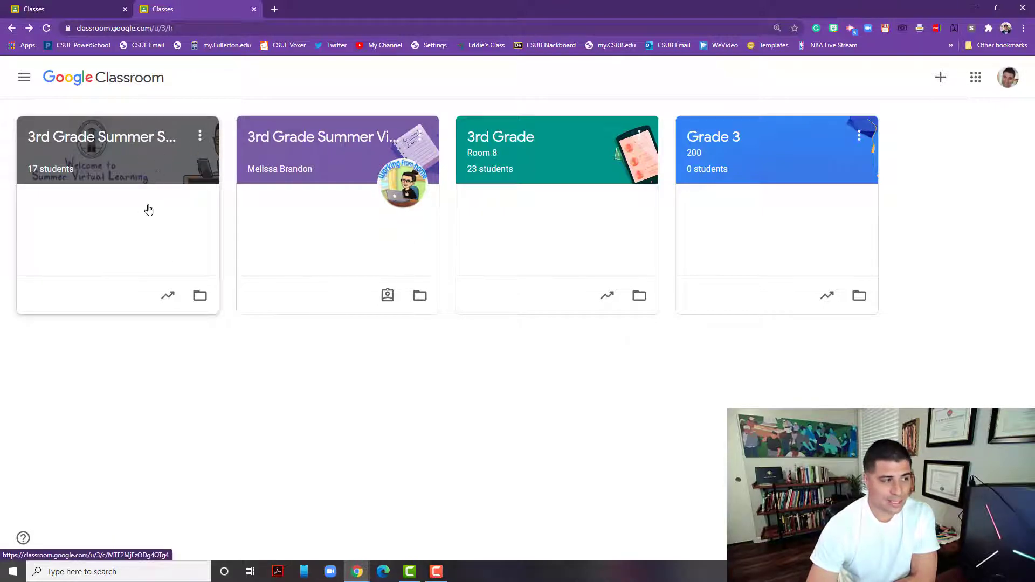
pyautogui.moveTo(195, 177)
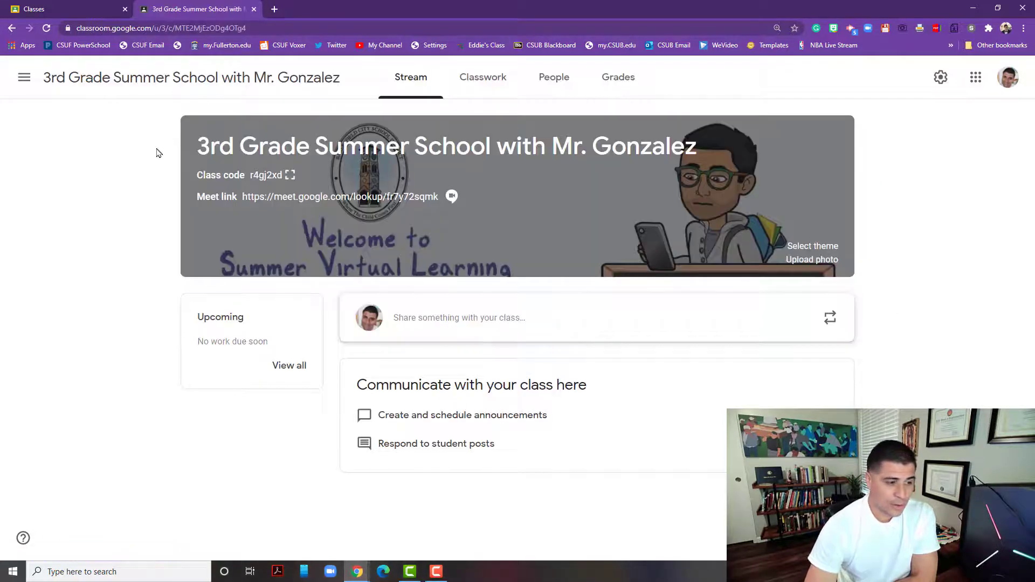
pyautogui.moveTo(183, 360)
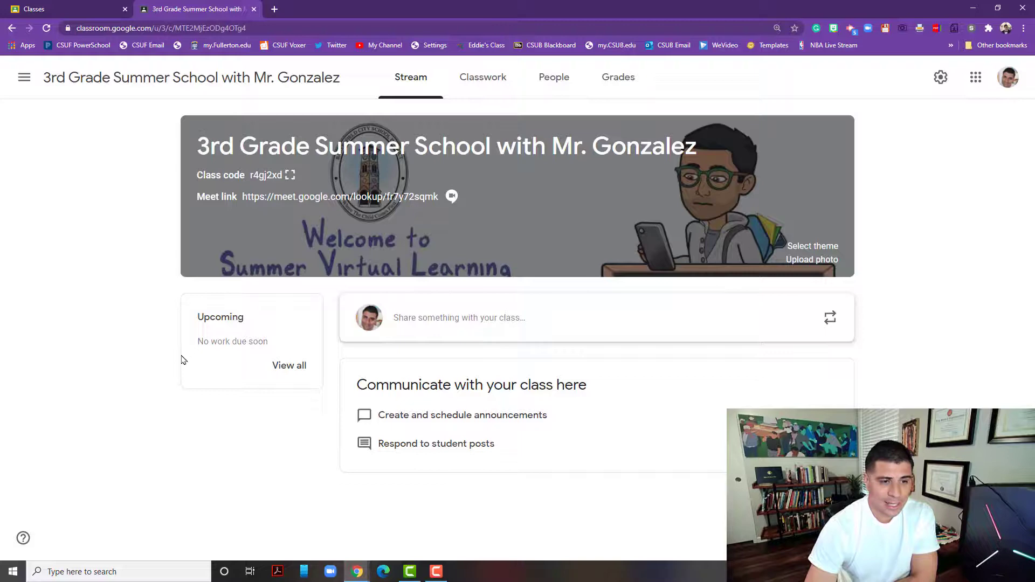
pyautogui.moveTo(521, 482)
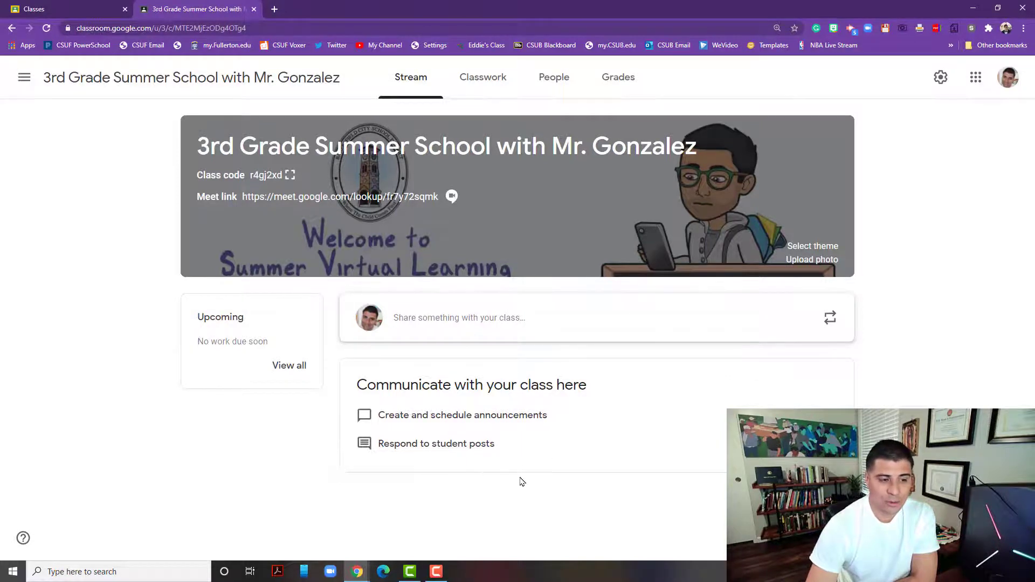
pyautogui.moveTo(638, 462)
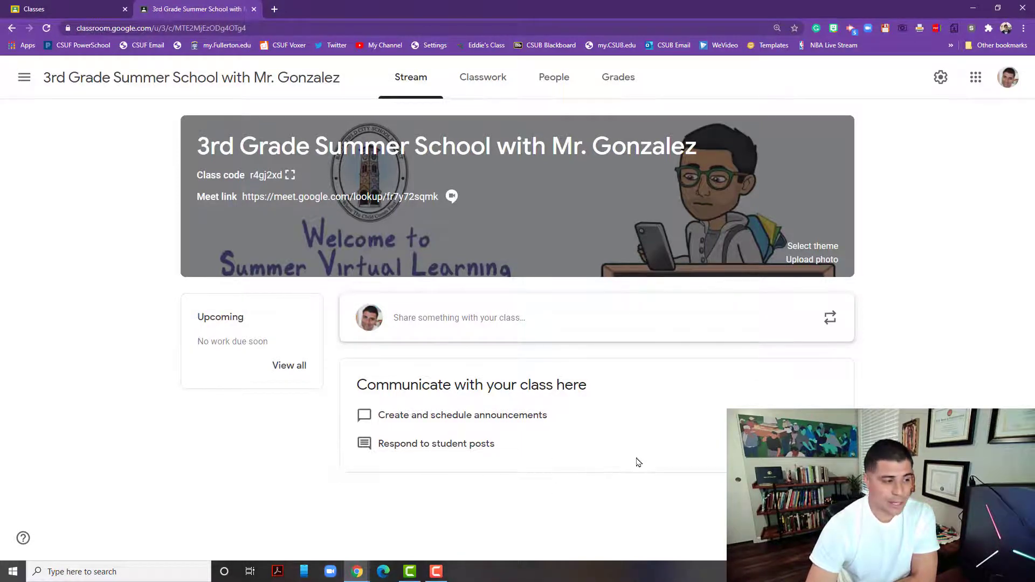
pyautogui.moveTo(646, 380)
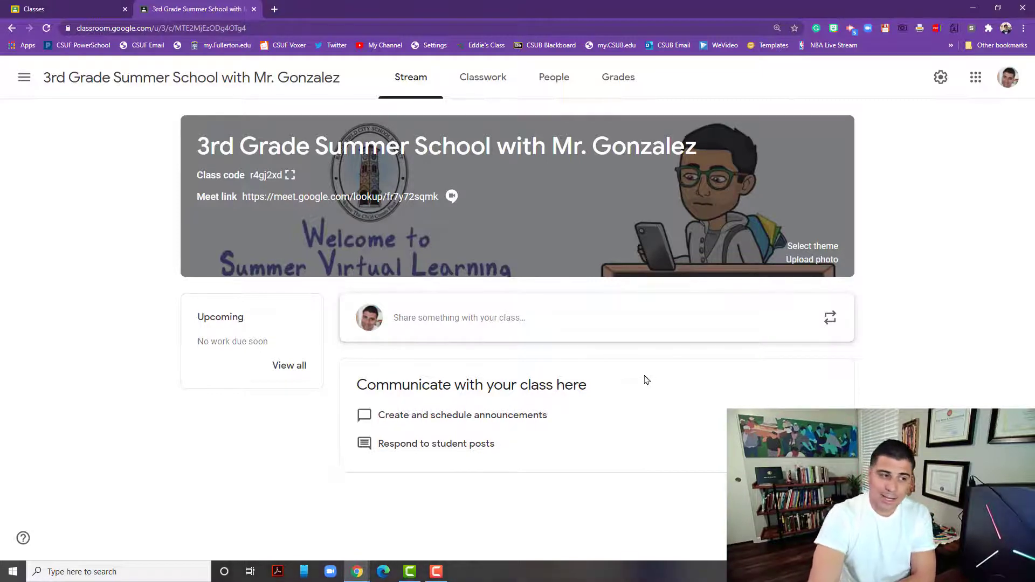
pyautogui.moveTo(651, 365)
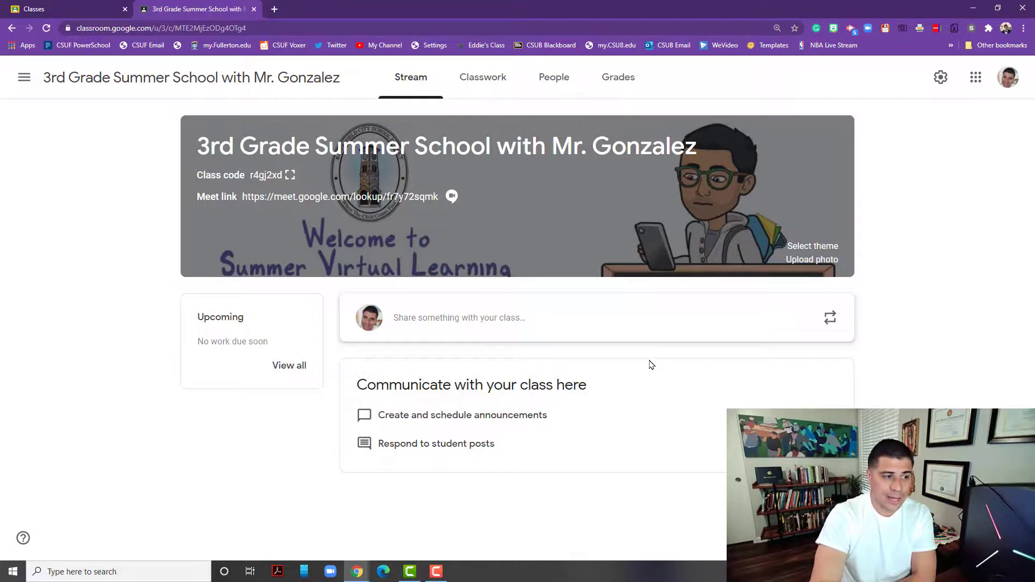
pyautogui.moveTo(301, 267)
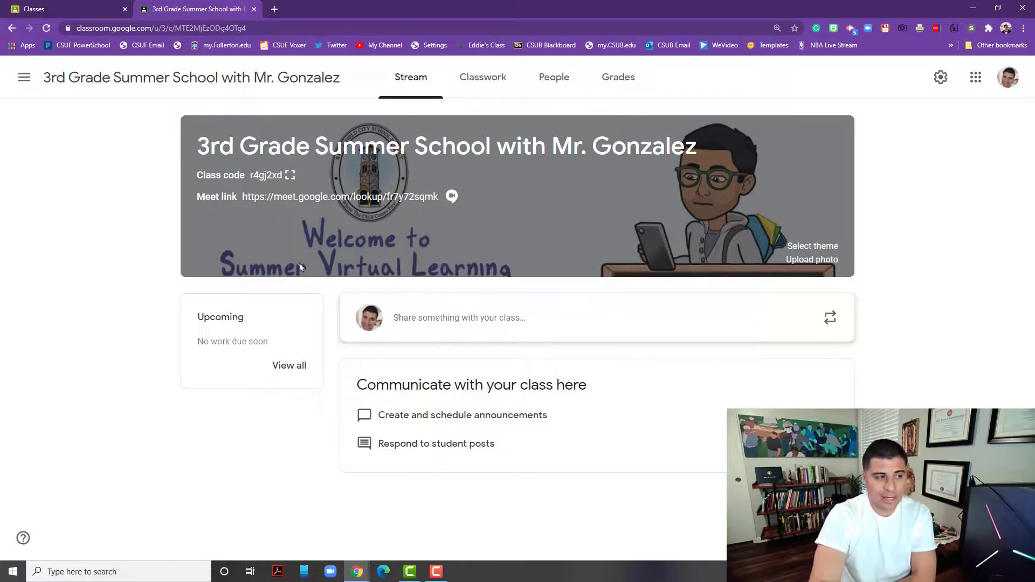
pyautogui.moveTo(139, 281)
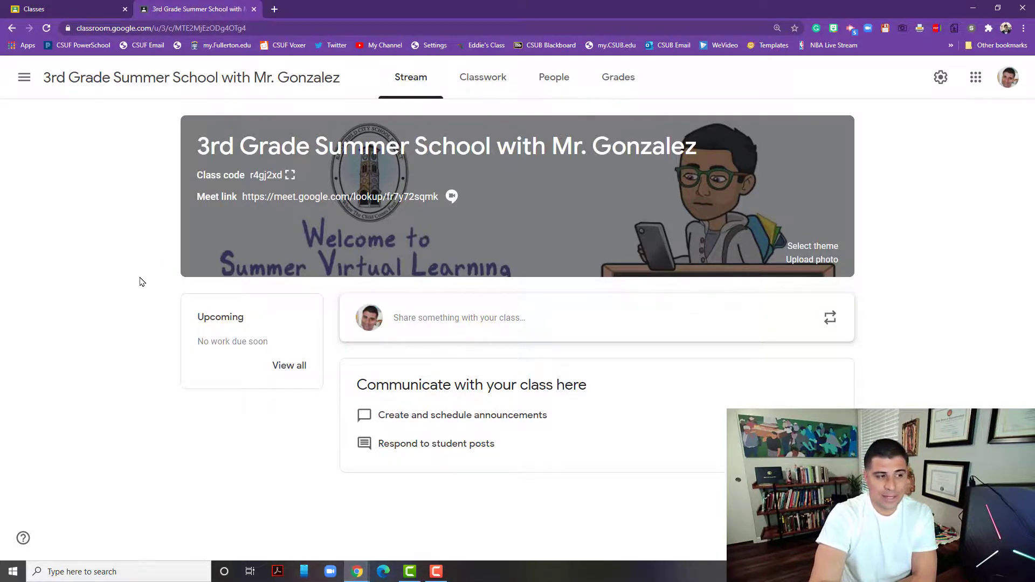
pyautogui.moveTo(339, 197)
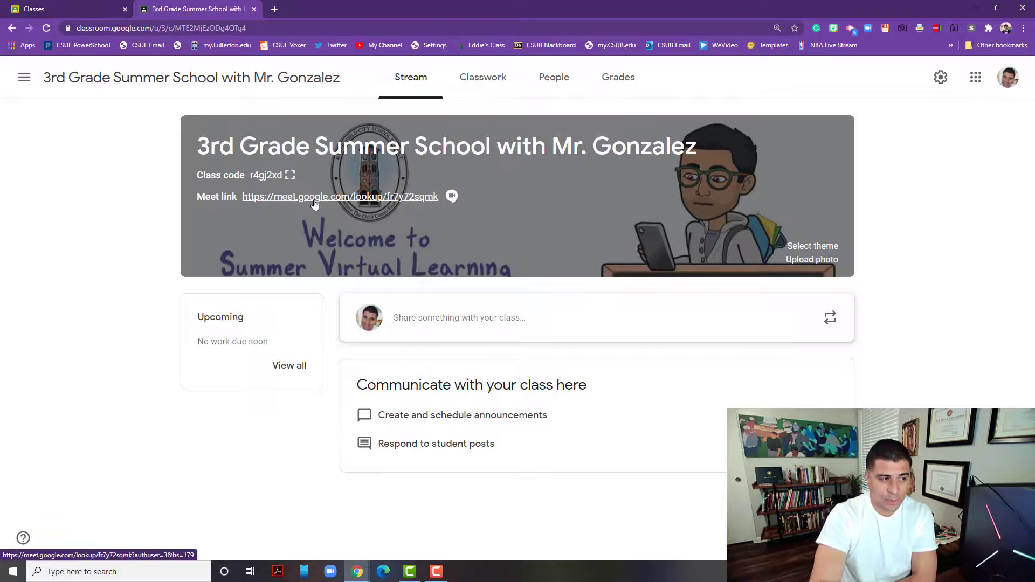
# - Follow the 3rd Grade Summer School banner's Meet link to the call's pre-join screen
pyautogui.click(339, 197)
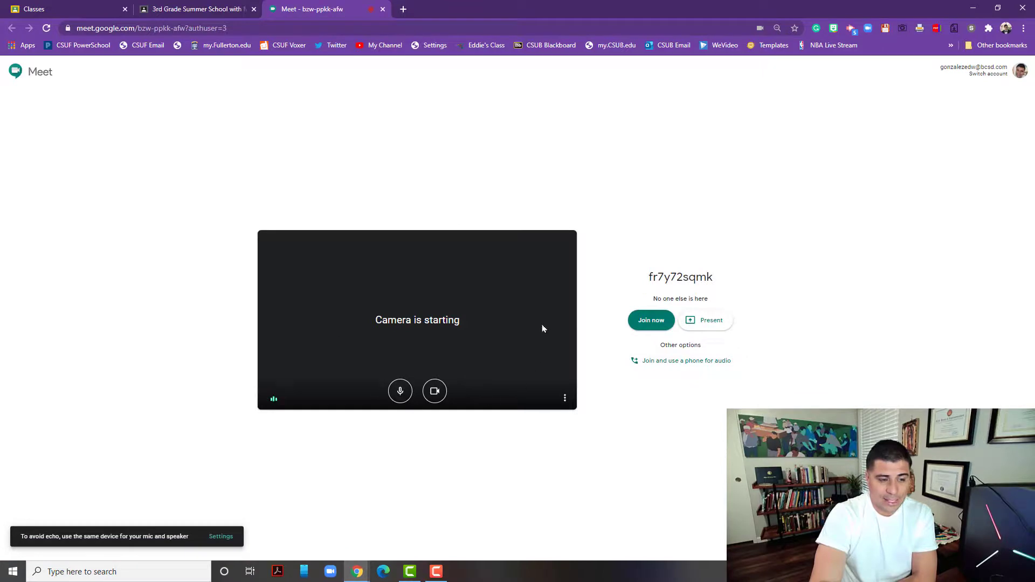
# - Check the camera and mic on the fr7y72sqmk pre-join screen
pyautogui.click(434, 391)
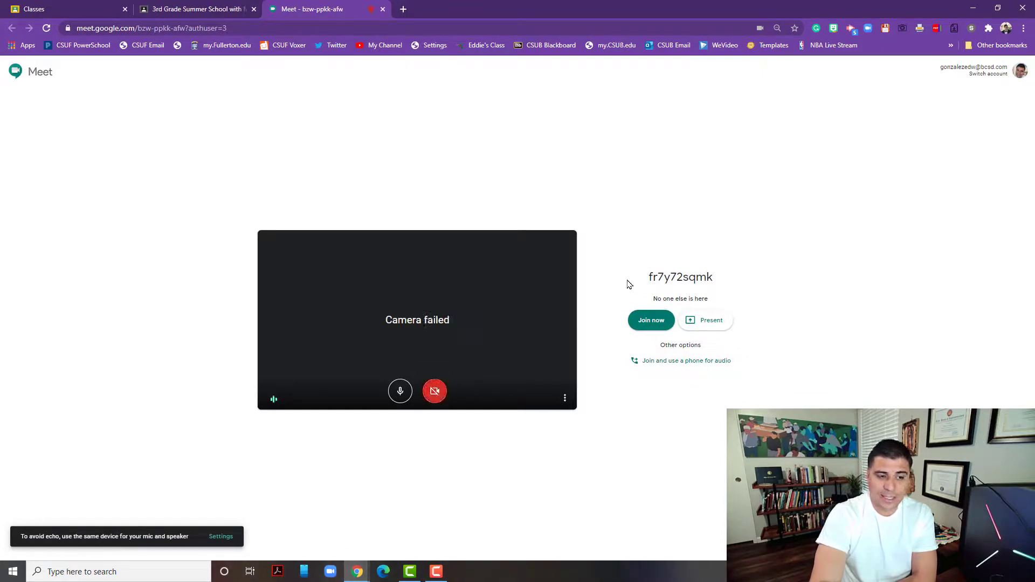
pyautogui.moveTo(650, 320)
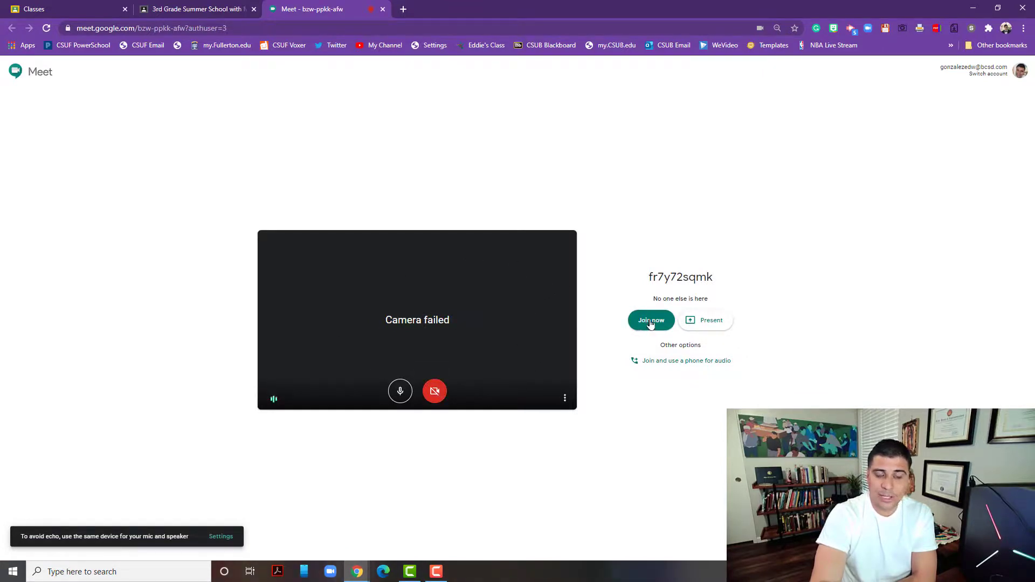